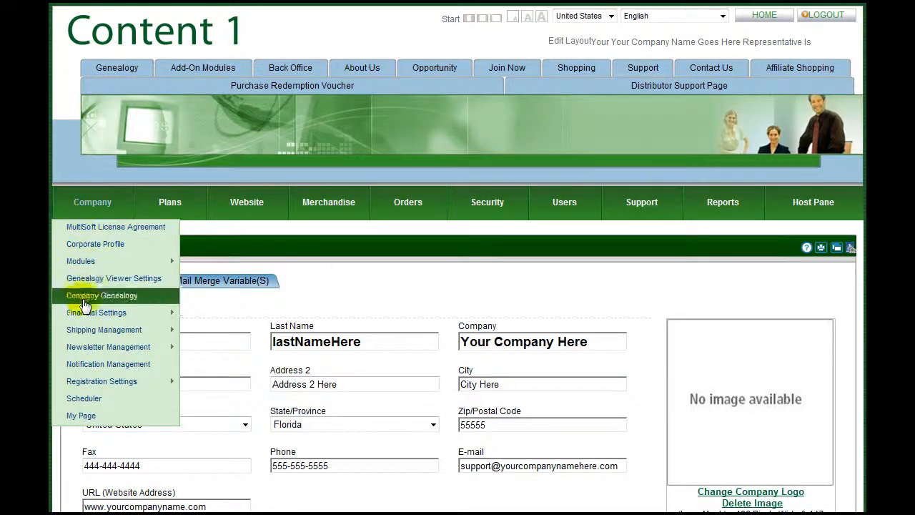
mouse_move(89, 364)
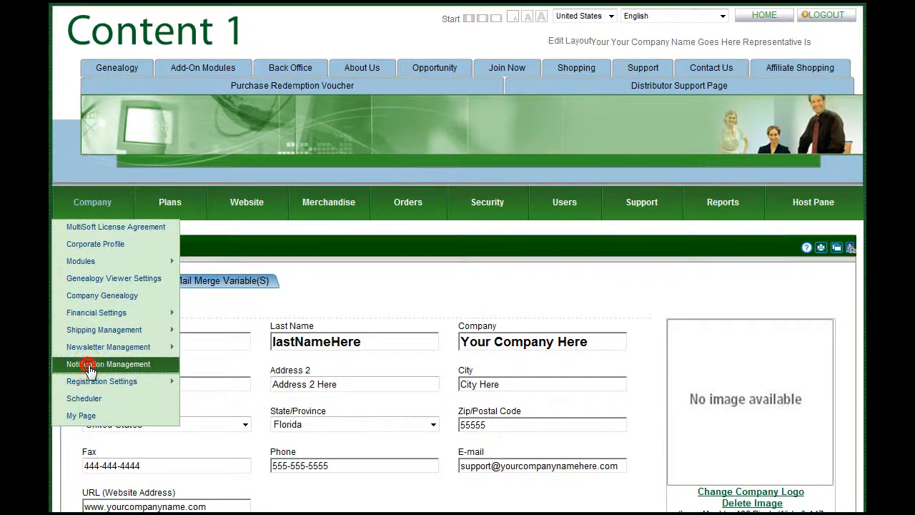
mouse_move(86, 367)
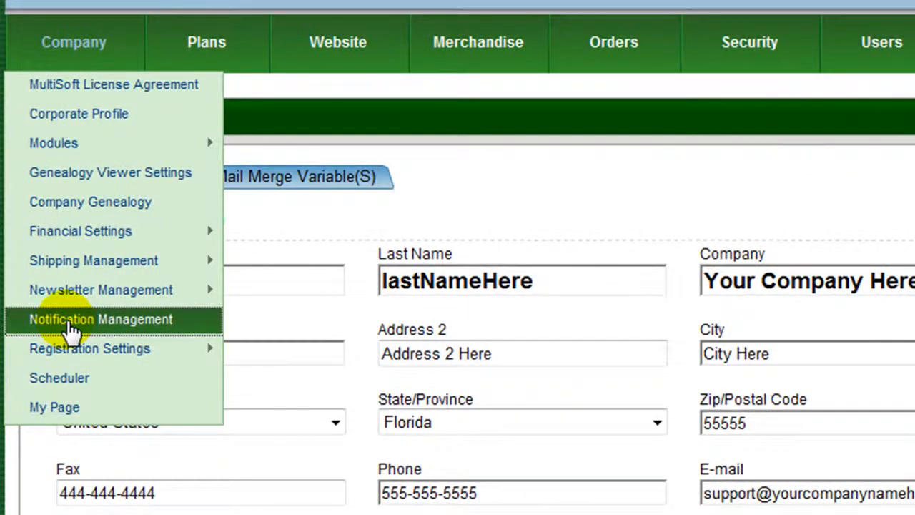
Open the Notification Management page from the Company menu.
left_click(101, 318)
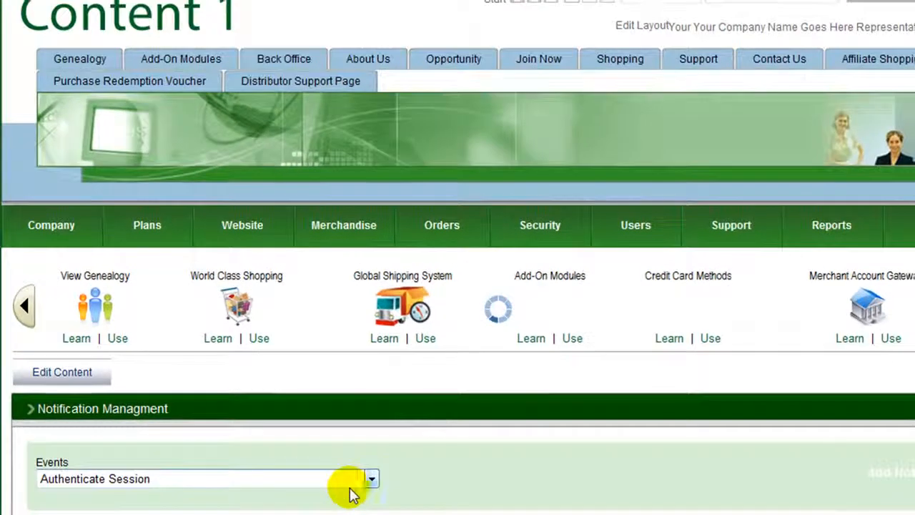
Switch the Events filter from Authenticate Session to User Activate, showing no records.
left_click(371, 479)
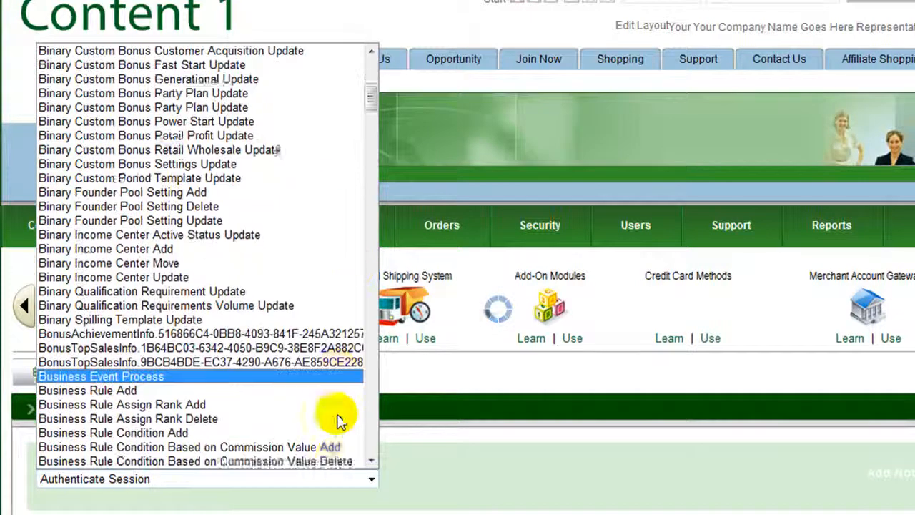
scroll("down", 3)
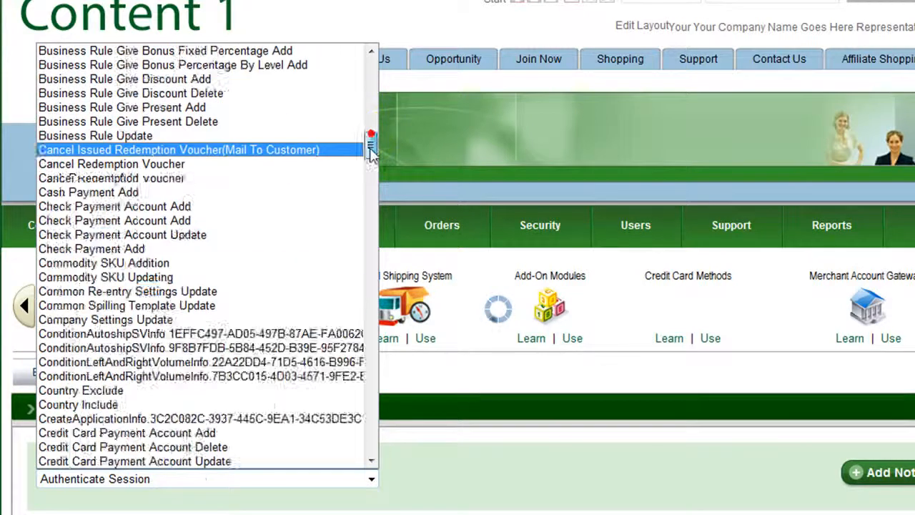
scroll("down", 3)
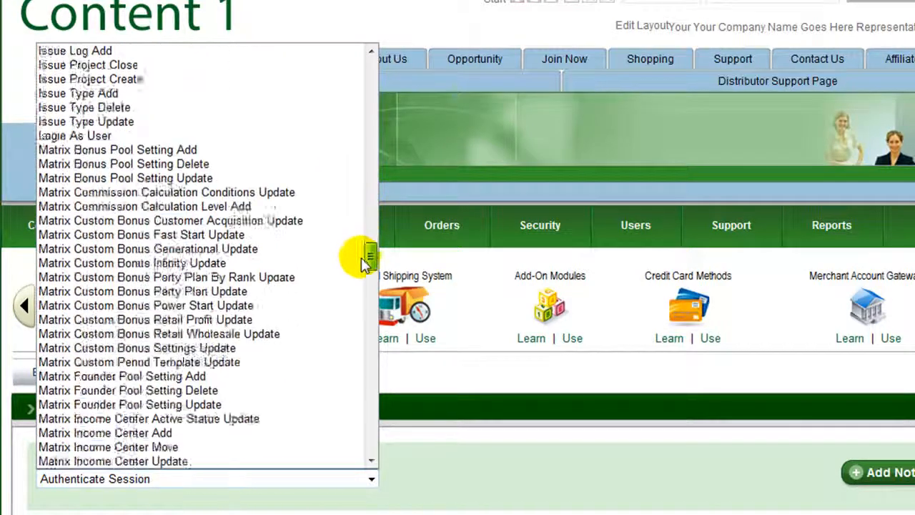
scroll("down", 3)
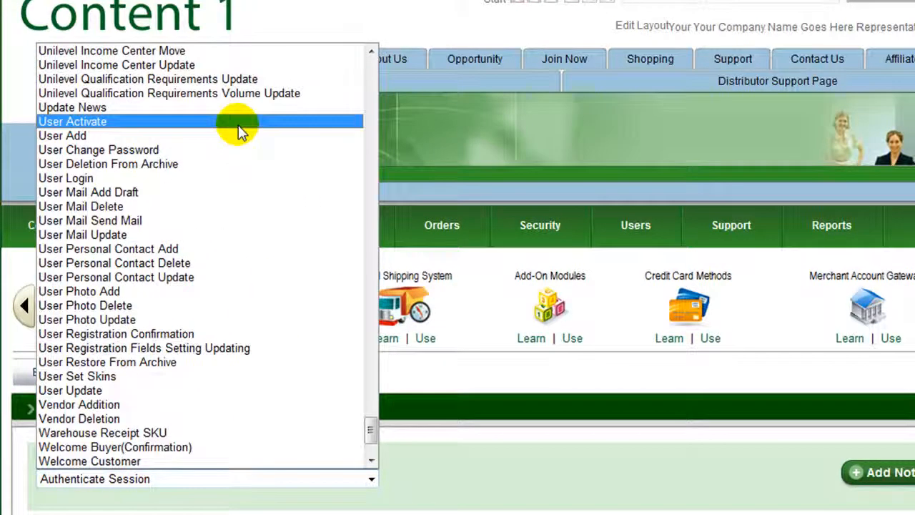
left_click(72, 121)
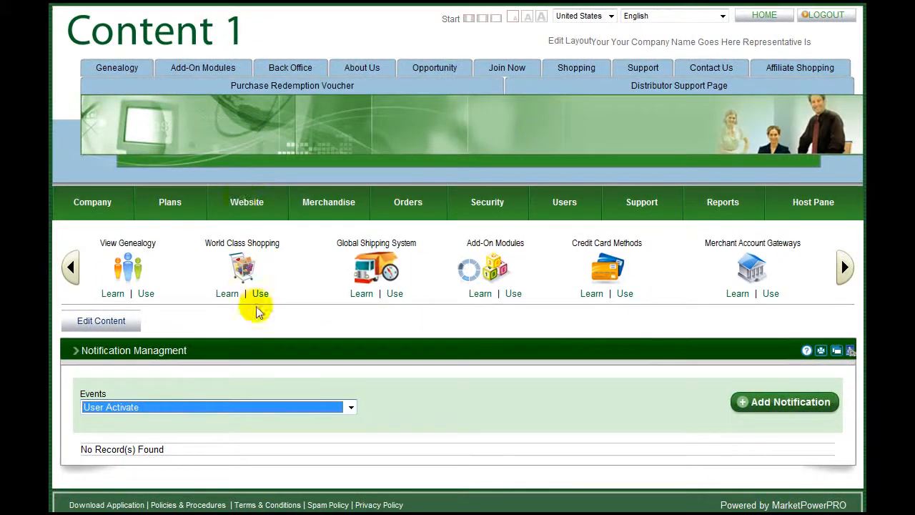
mouse_move(656, 413)
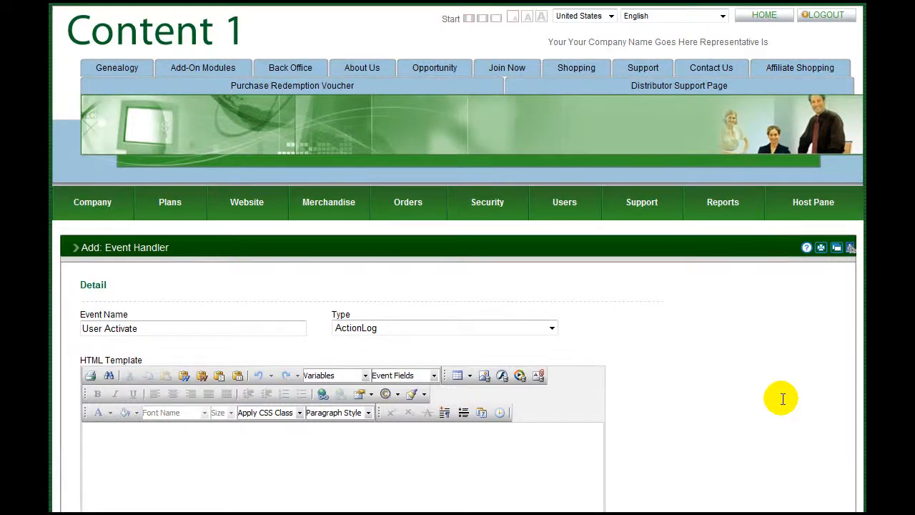
Enter the HTML template message 'A new user has been added to the system'.
scroll("down", 3)
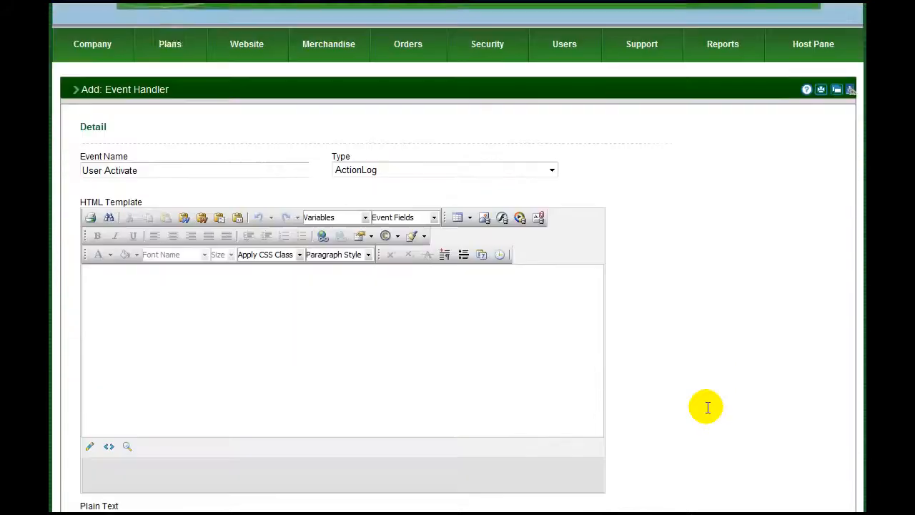
scroll("down", 3)
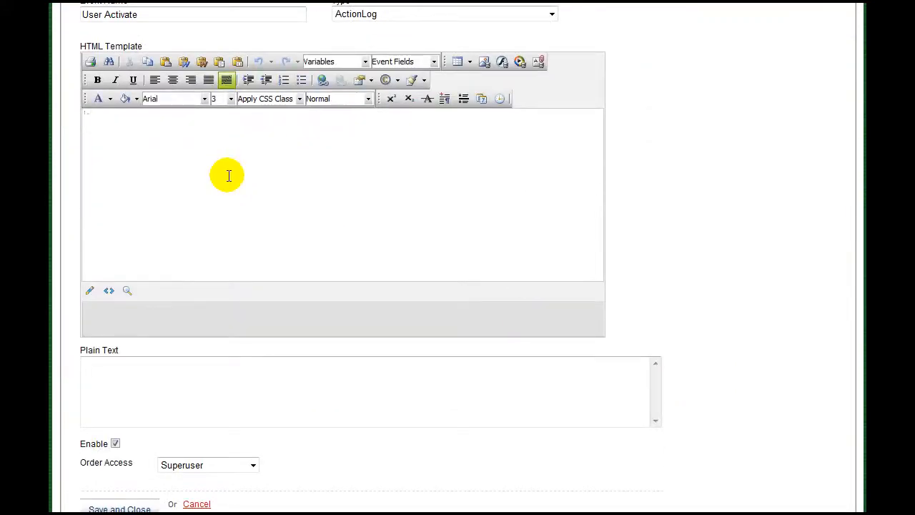
type("A new user has been added to the sy")
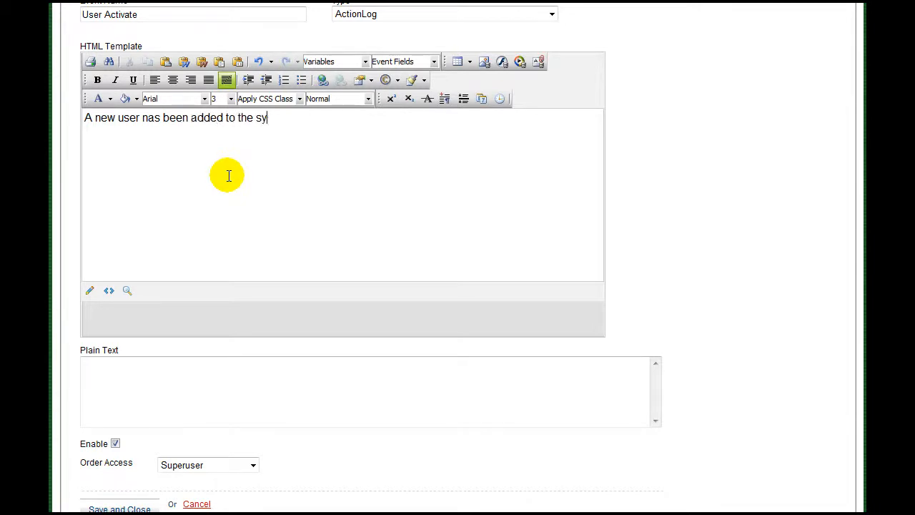
left_click(551, 171)
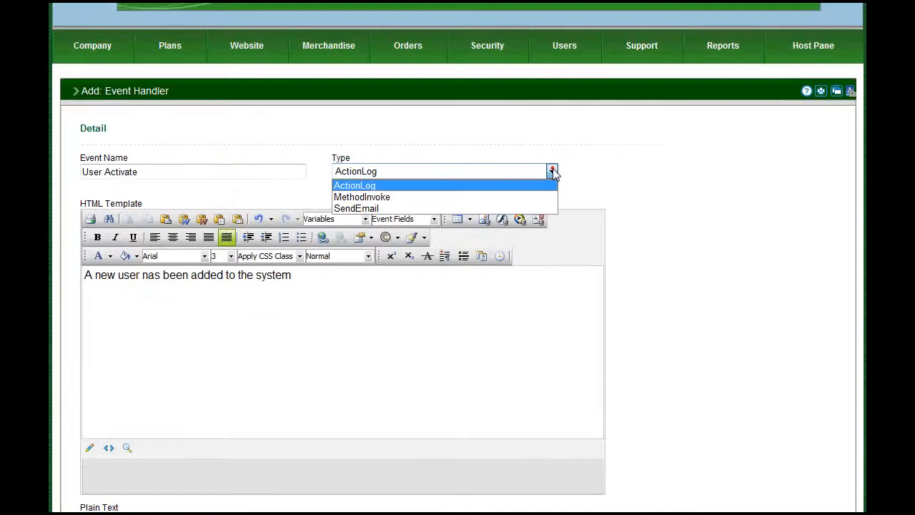
Choose SendEmail as the handler type and scroll through the new e-mail recipient fields.
left_click(355, 208)
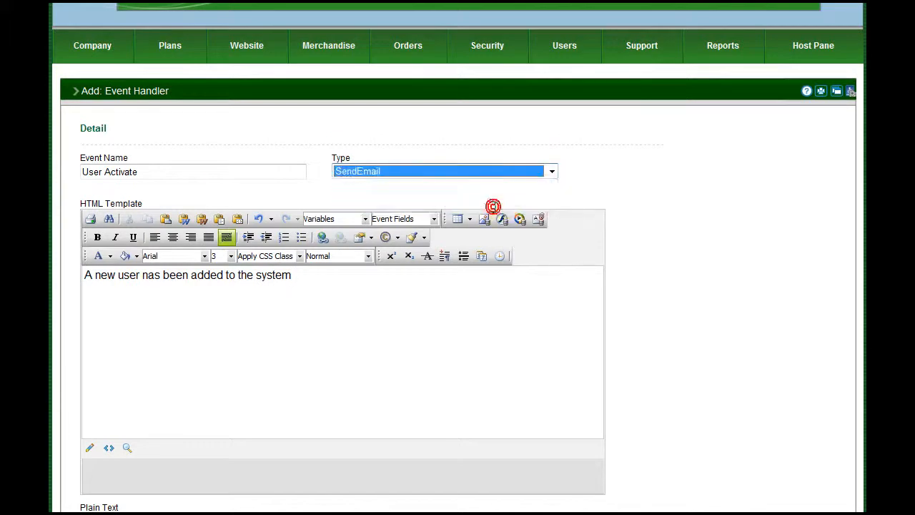
left_click(494, 208)
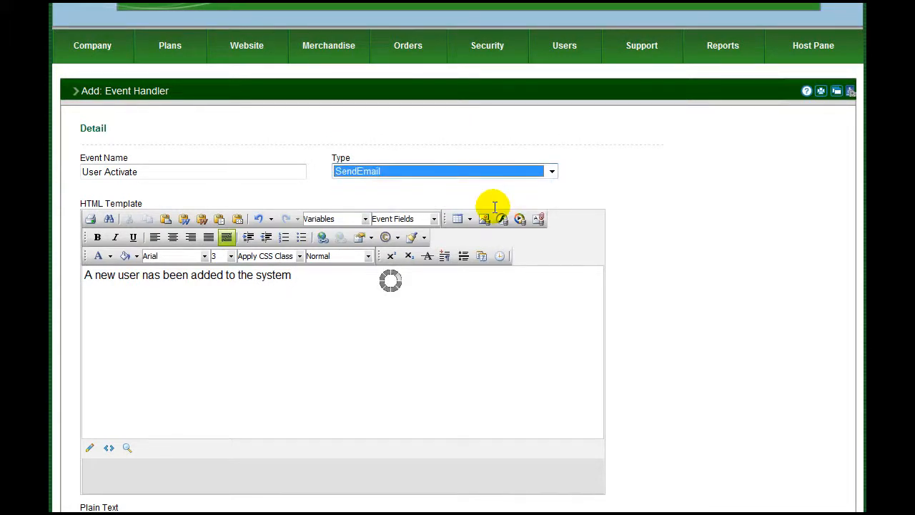
left_click(444, 171)
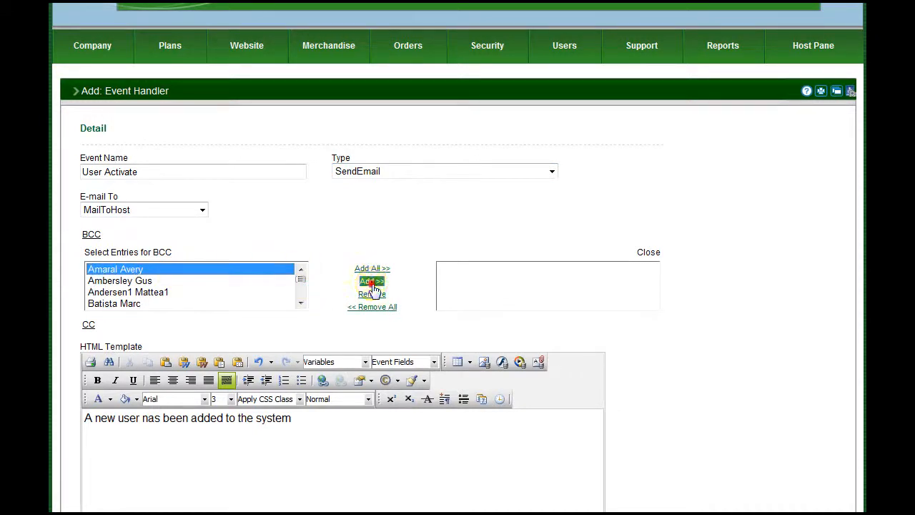
scroll("down", 3)
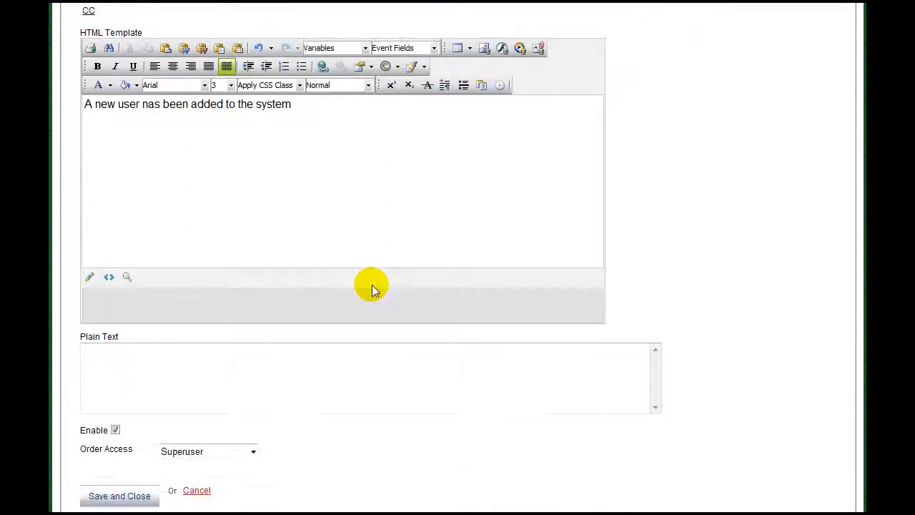
scroll("down", 3)
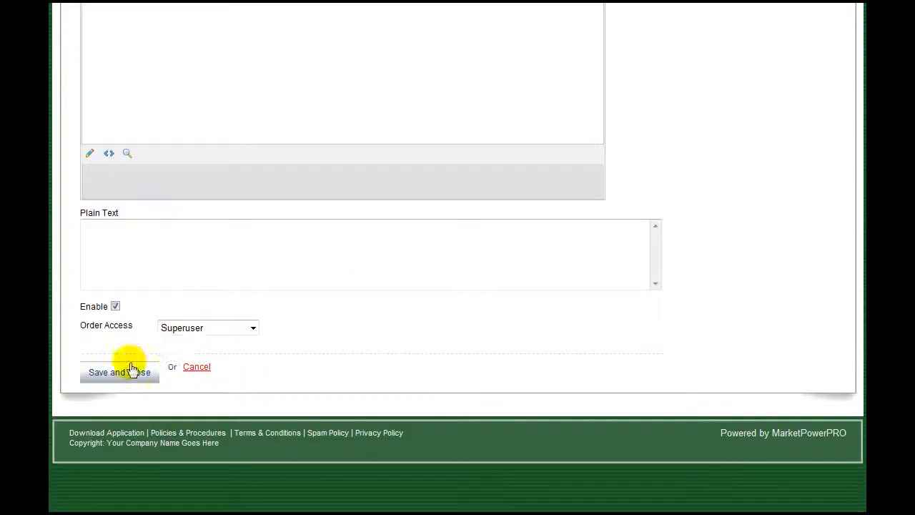